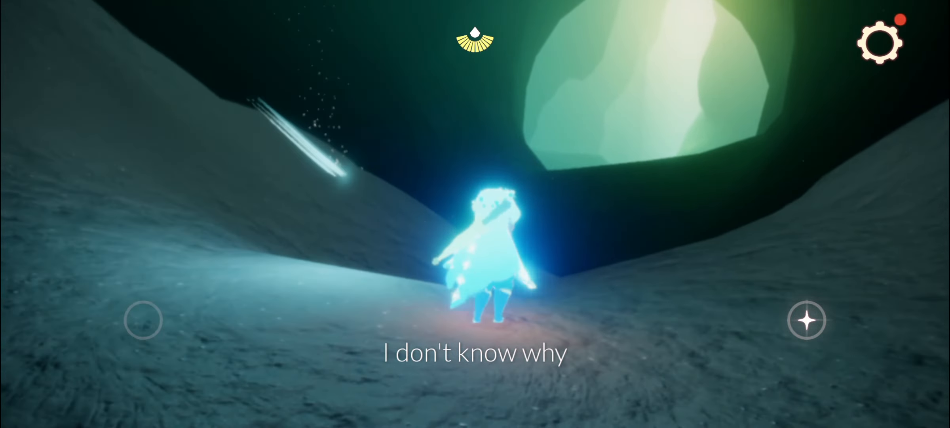
drag(143, 320, 172, 321)
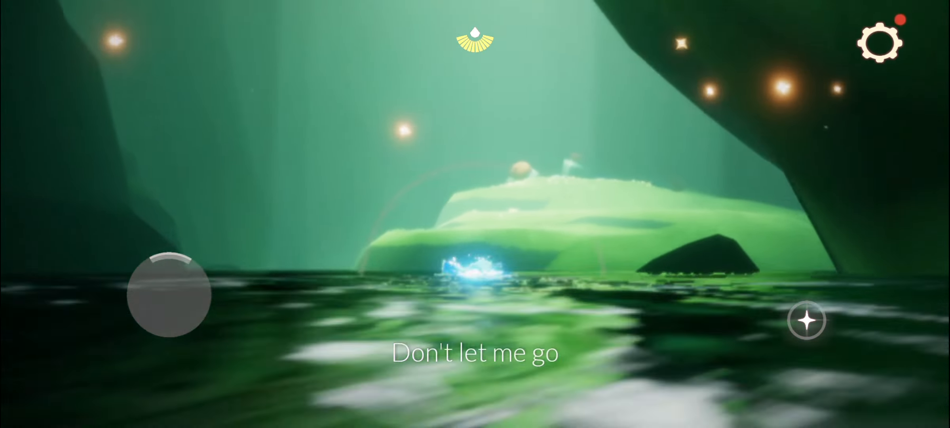
drag(170, 297, 175, 236)
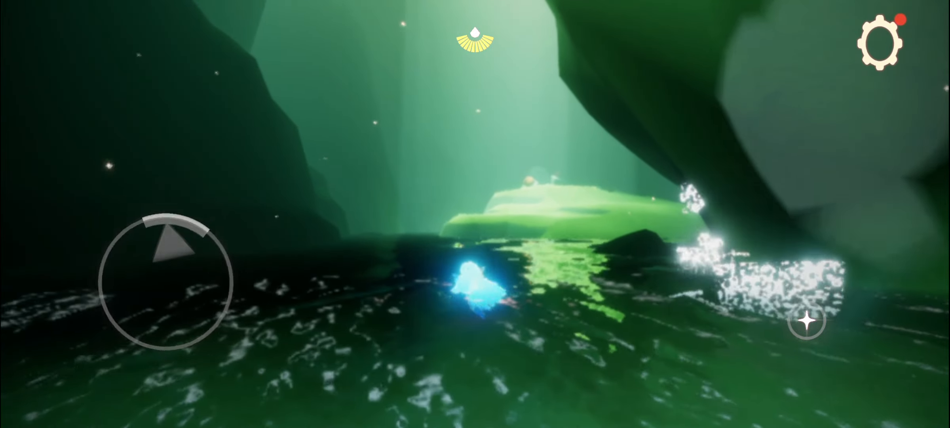